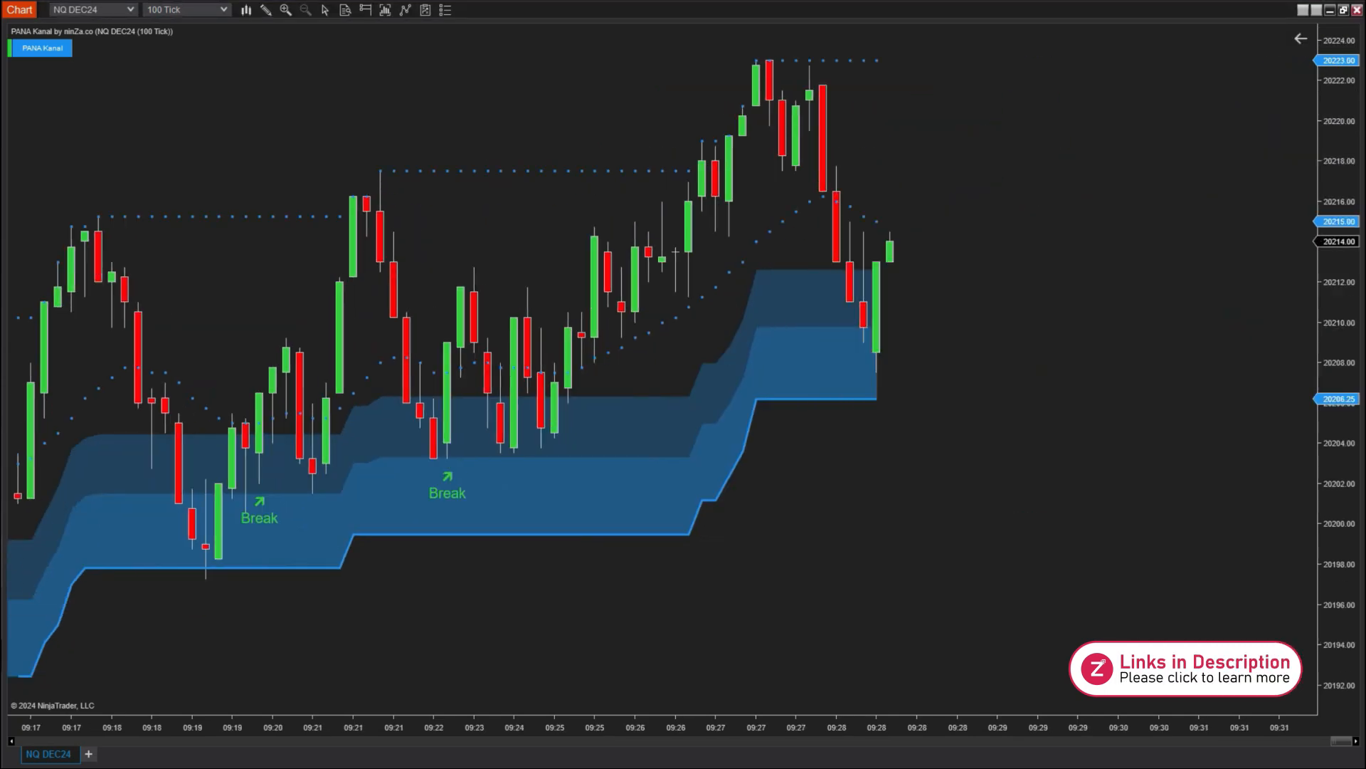
- Scroll the NQ DEC24 100-tick chart right to the bearish pink ribbon and Trend signal
scroll(right, 3)
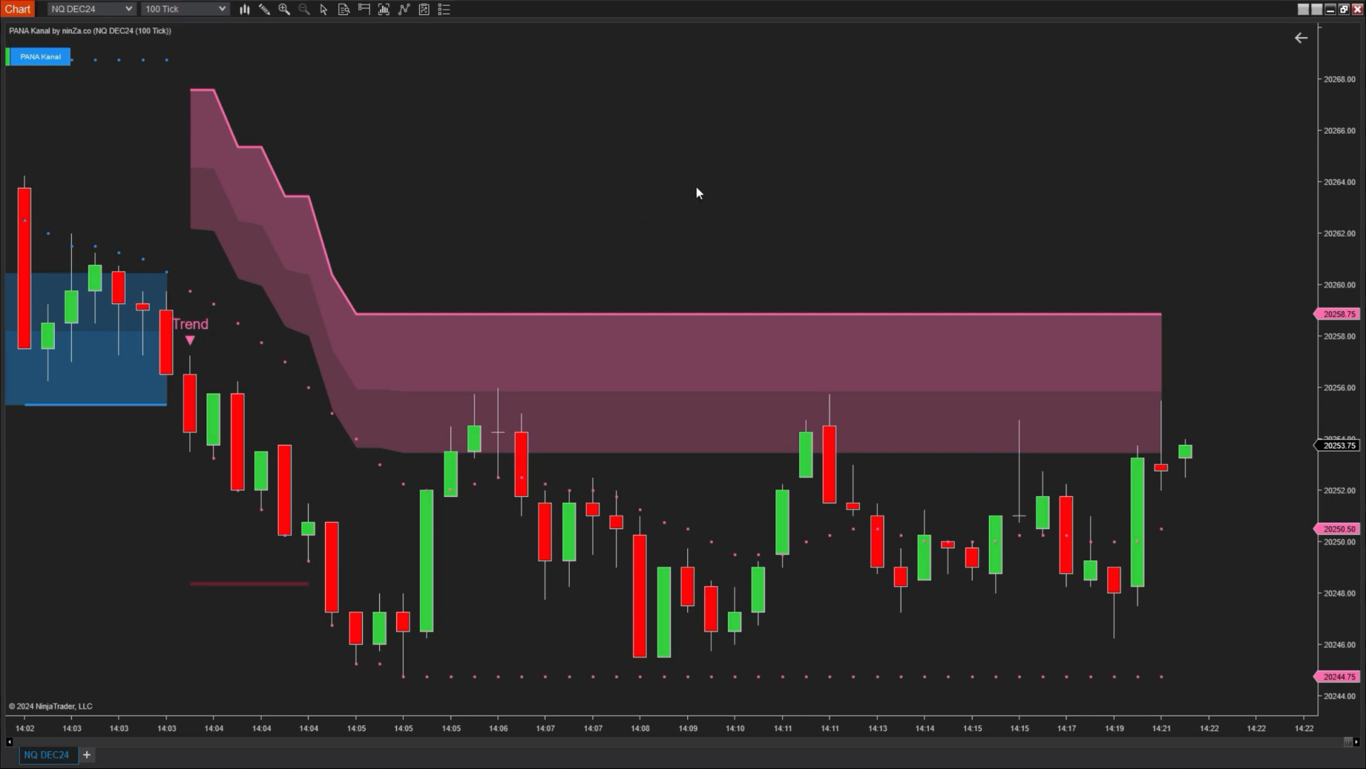
- Switch to the NQ DEC24 1-minute chart with the pink downtrend, Trend and two Break signals
click(184, 8)
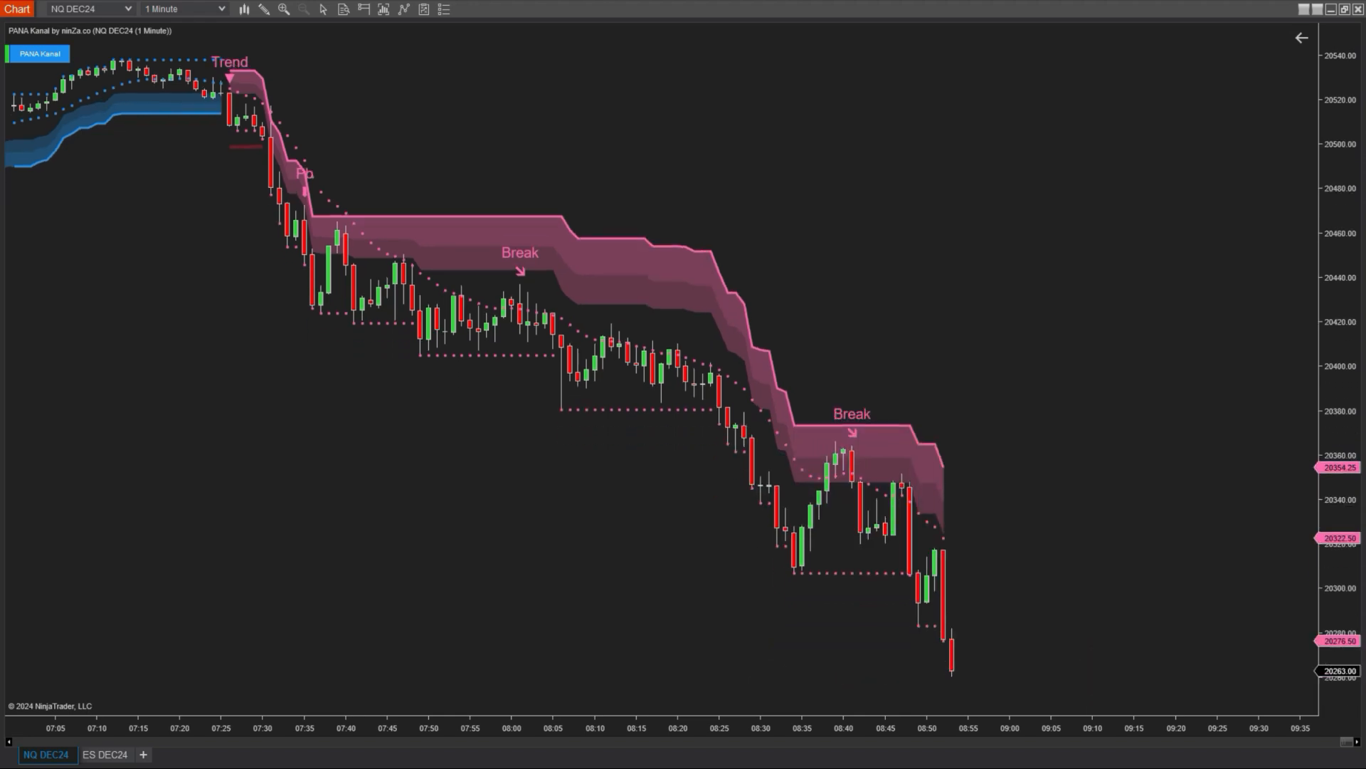
- Switch to the NQ DEC24 100-tick chart where the ribbon flips pink to blue after a bullish Trend
click(183, 8)
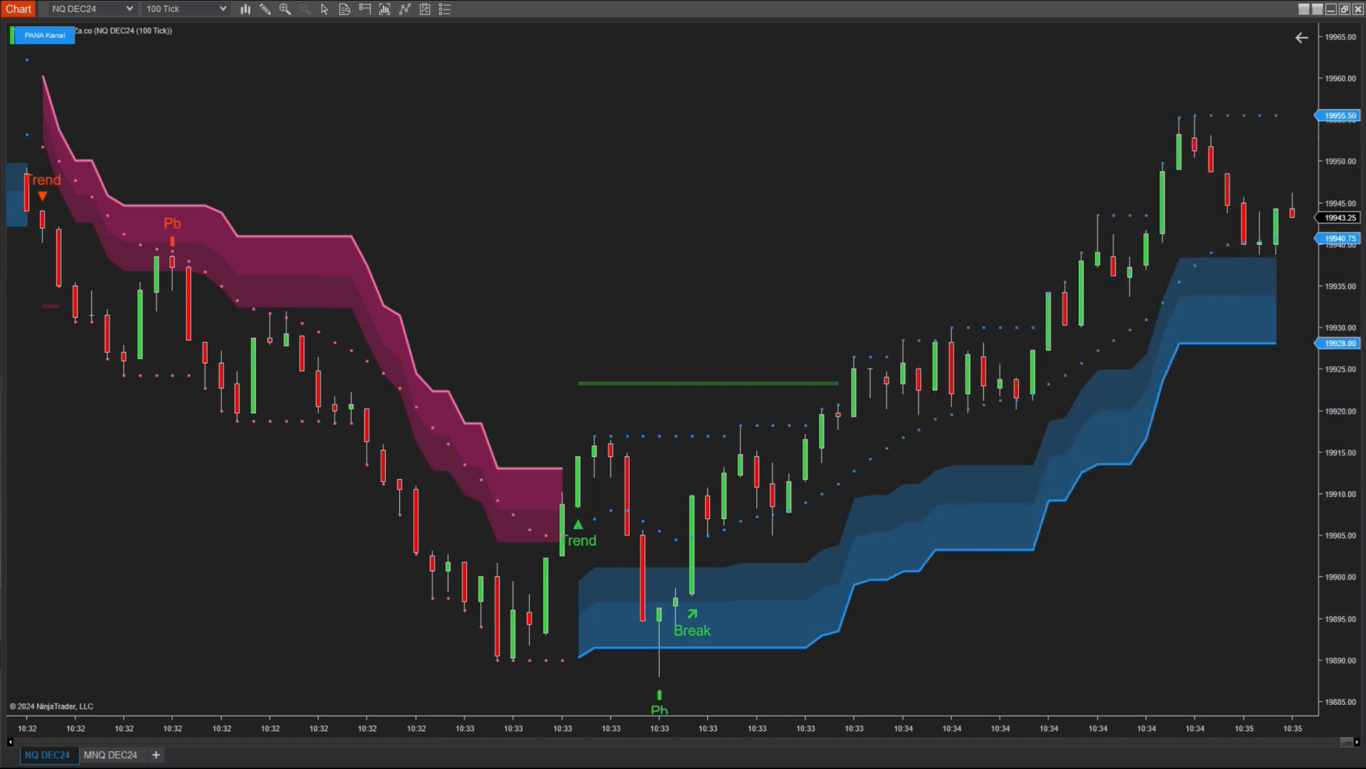
click(184, 8)
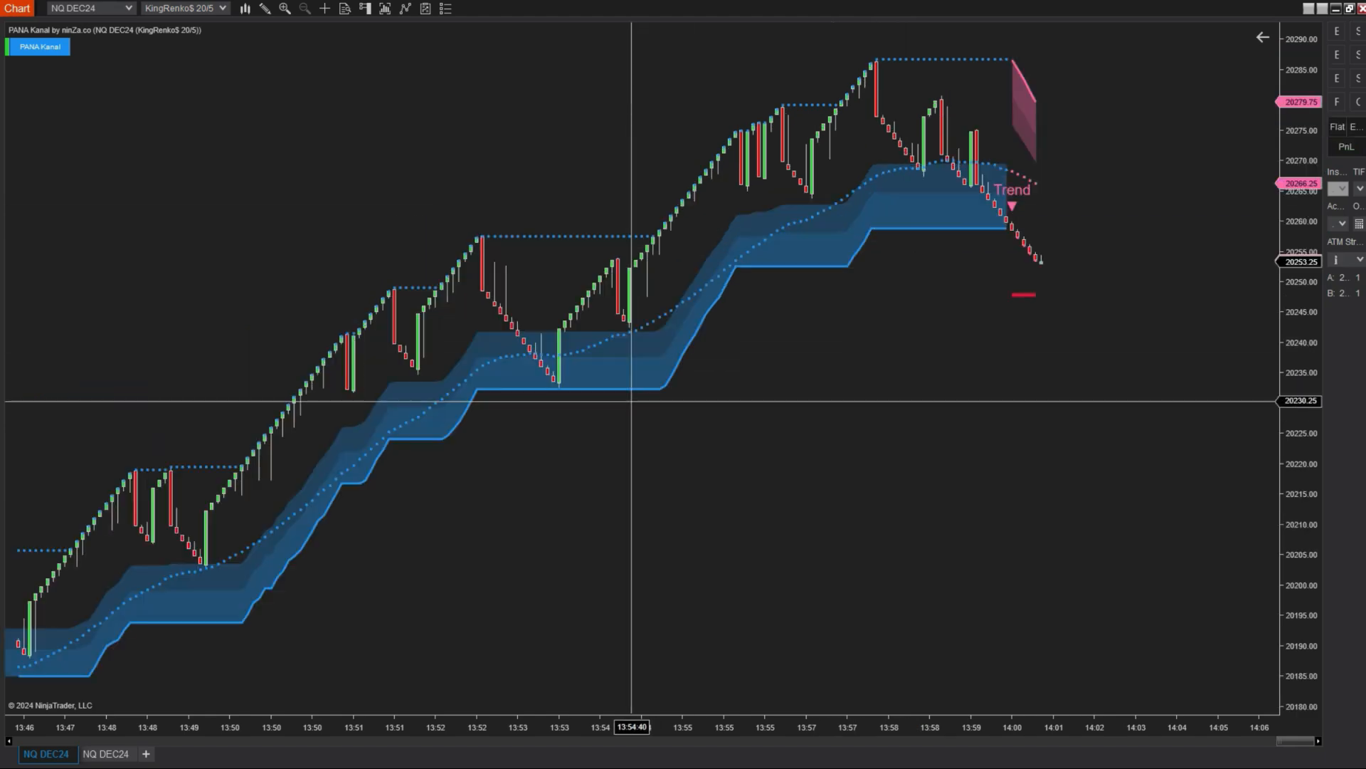
- Switch from the KingRenko downtrend to the NQ DEC24 100-tick chart with pink ribbon, Trend and Break
click(179, 16)
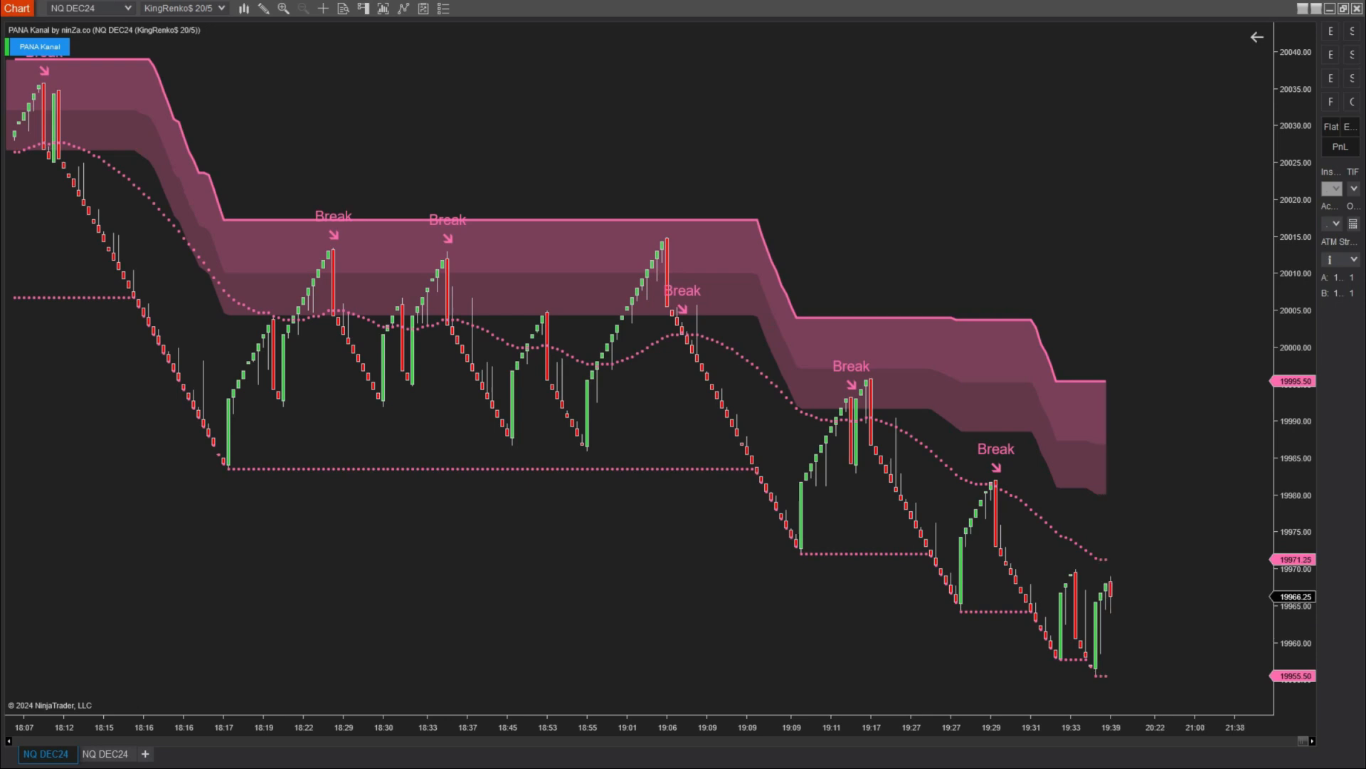
click(221, 9)
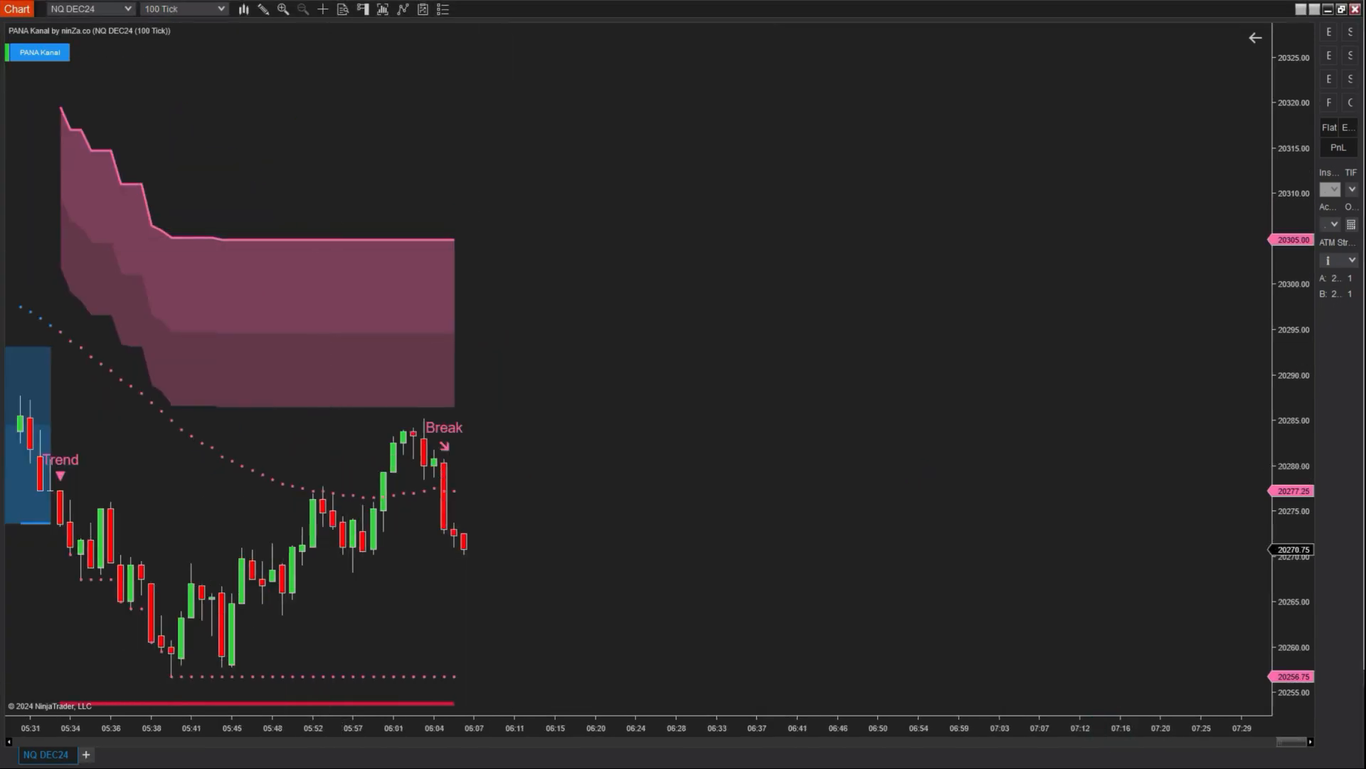